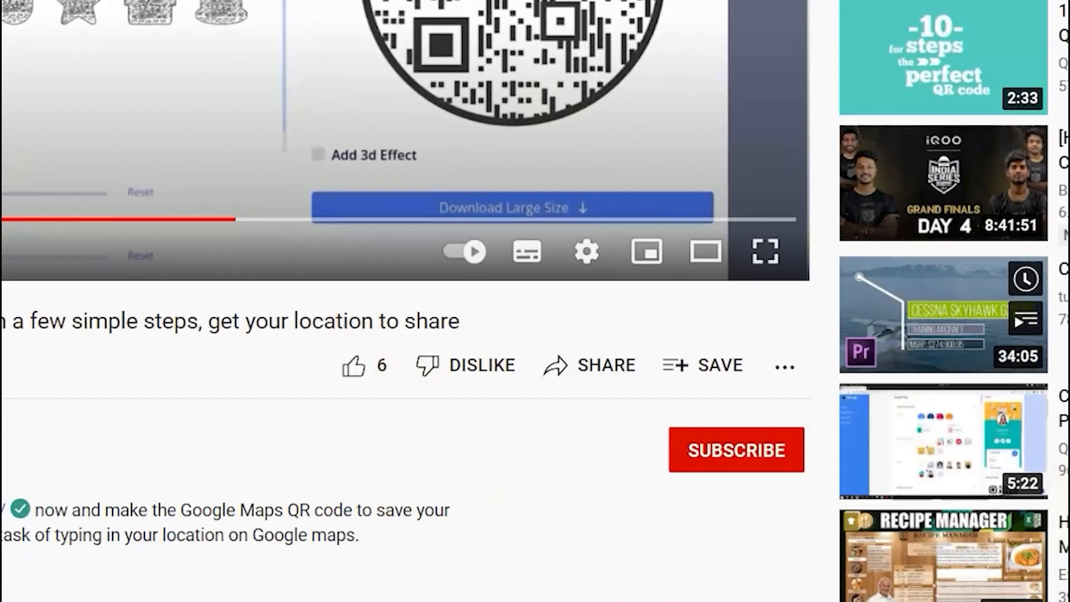
# Subscribe to the tutorial's YouTube channel
pyautogui.click(735, 449)
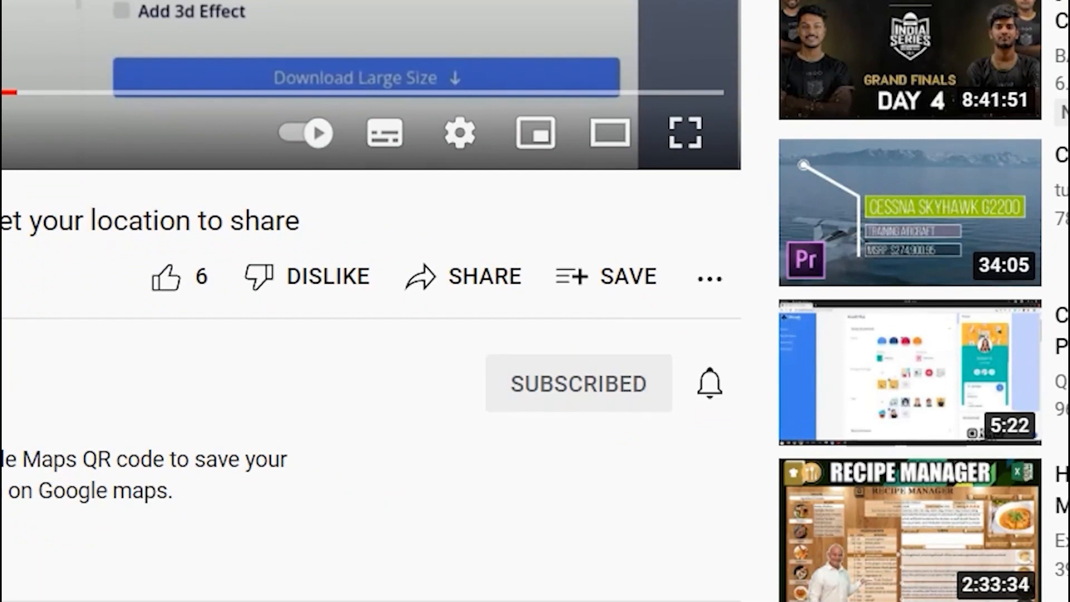
pyautogui.click(710, 383)
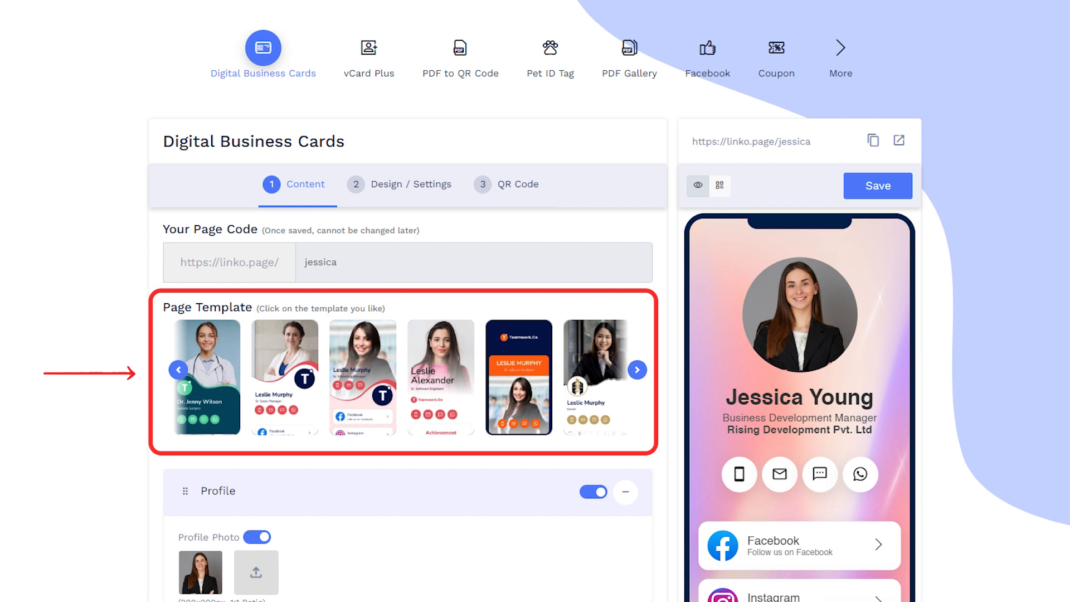
pyautogui.scroll(-3)
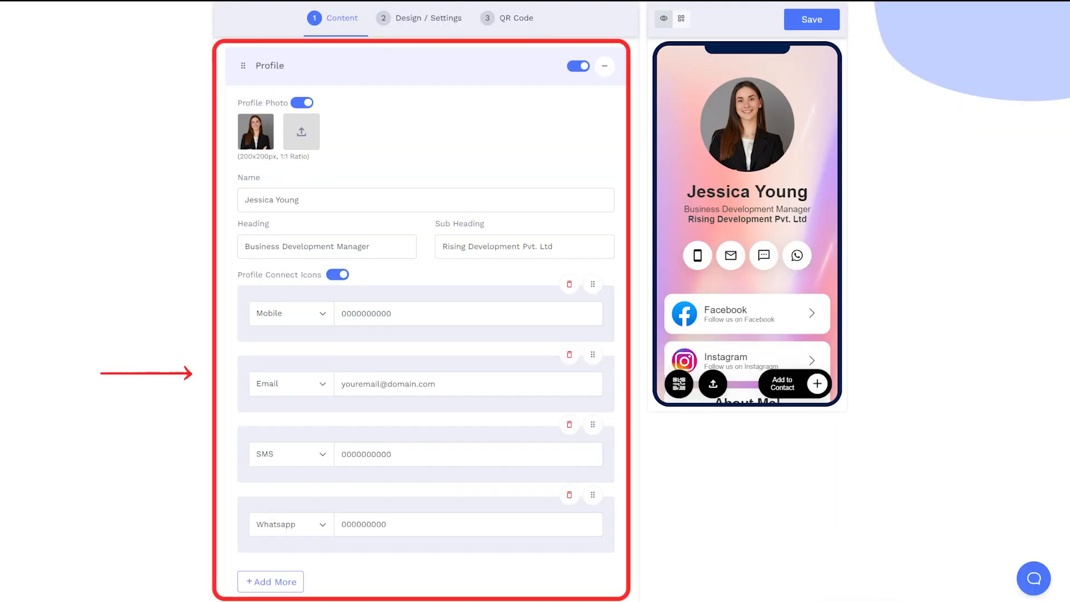
pyautogui.click(327, 246)
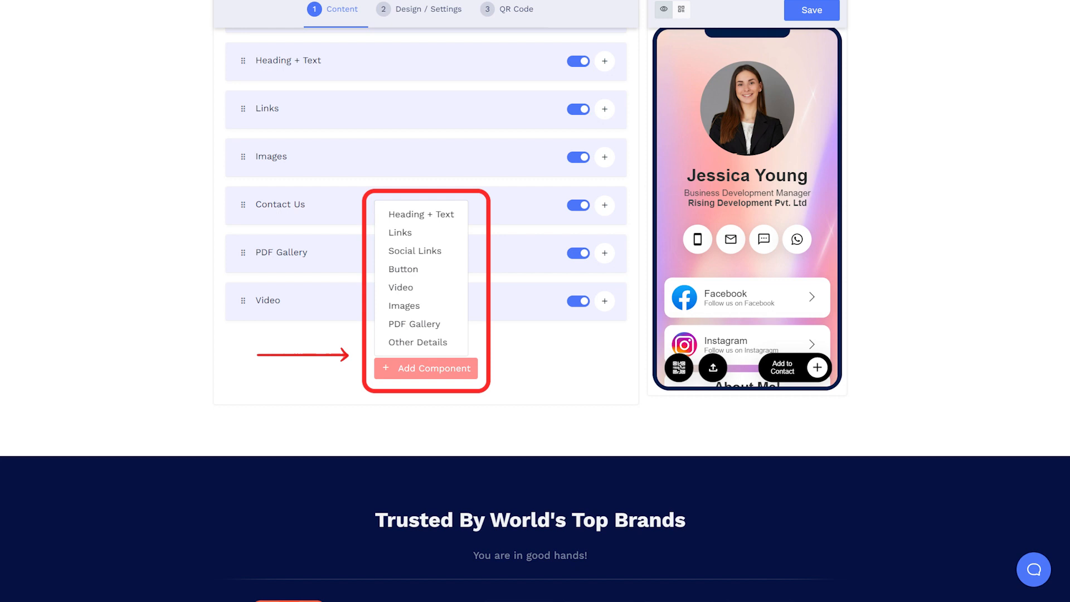
pyautogui.click(280, 204)
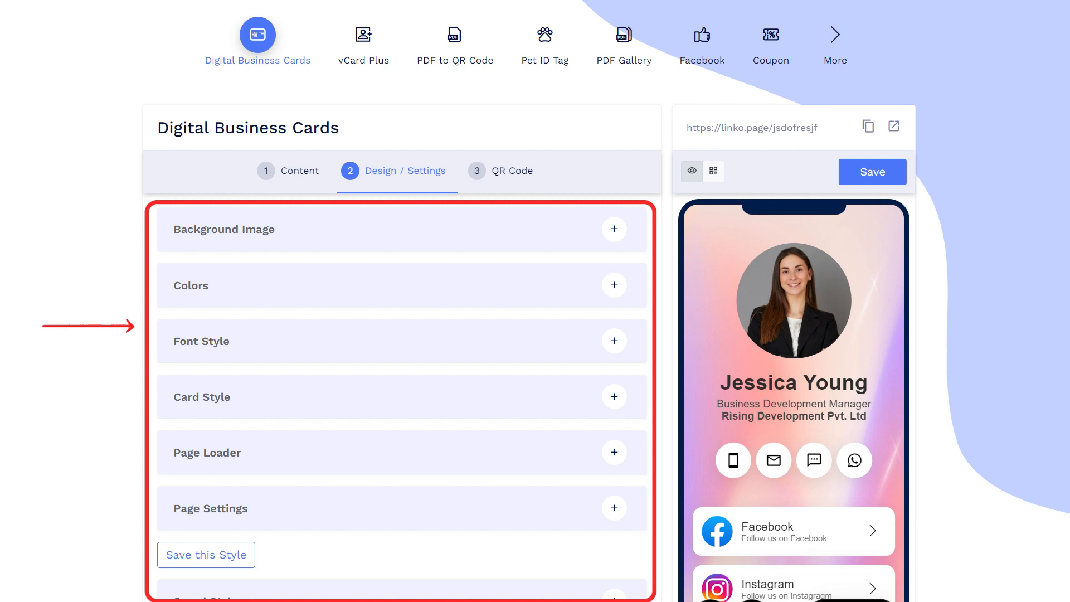
# Browse background images and fonts, trying Handlee and settling on Manrope for the card text
pyautogui.click(613, 228)
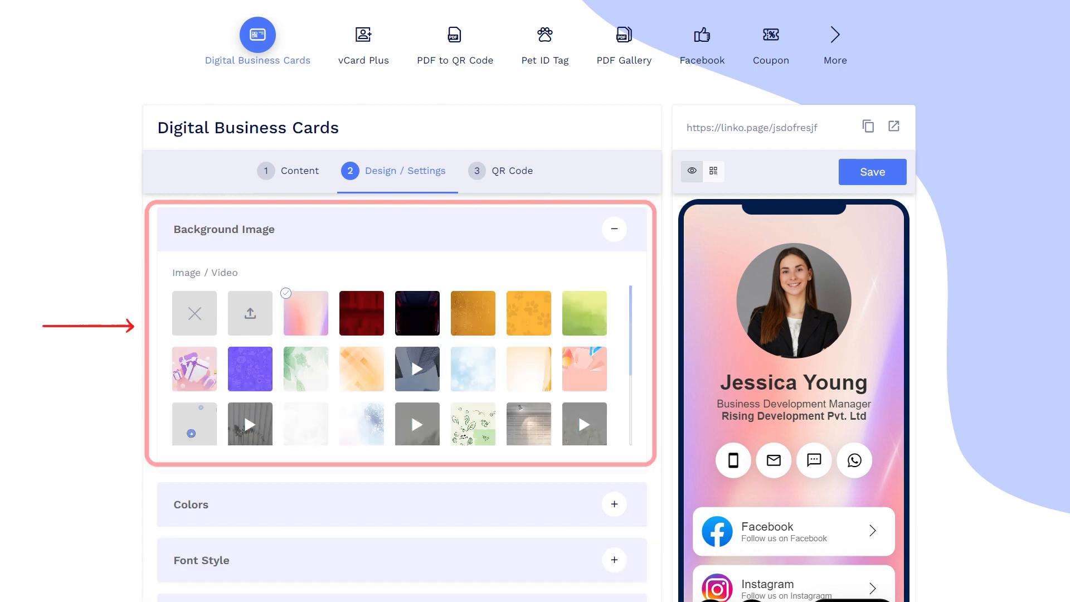
pyautogui.click(613, 503)
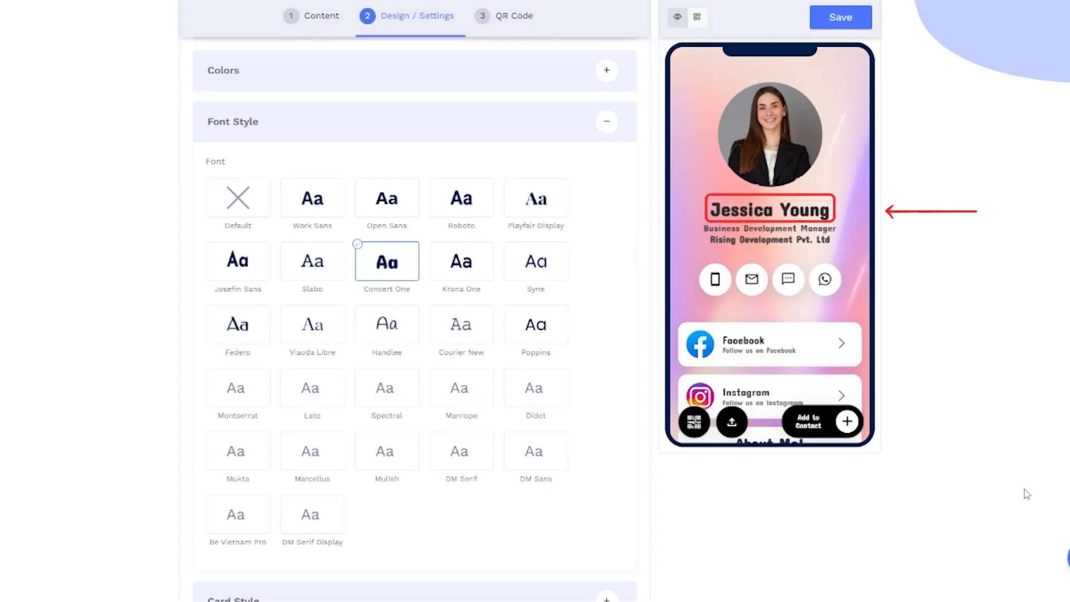
pyautogui.click(387, 325)
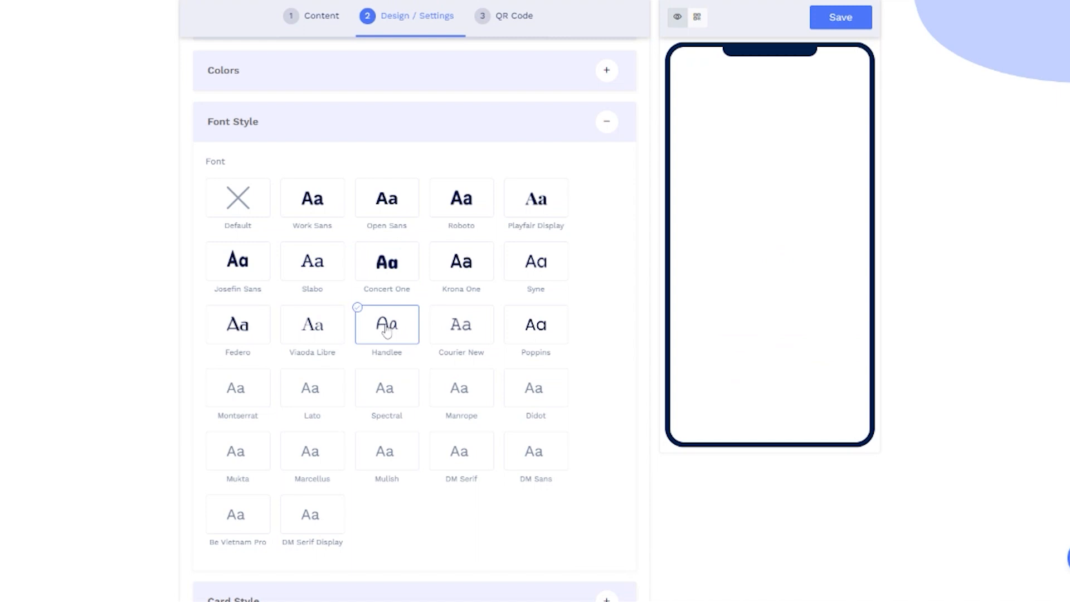
pyautogui.click(460, 388)
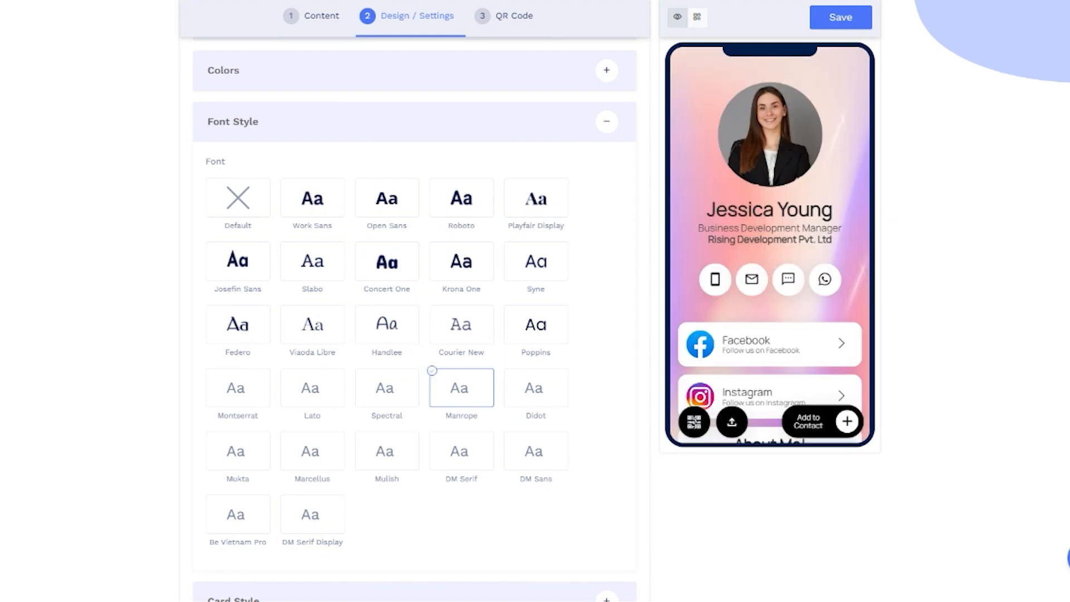
pyautogui.click(605, 122)
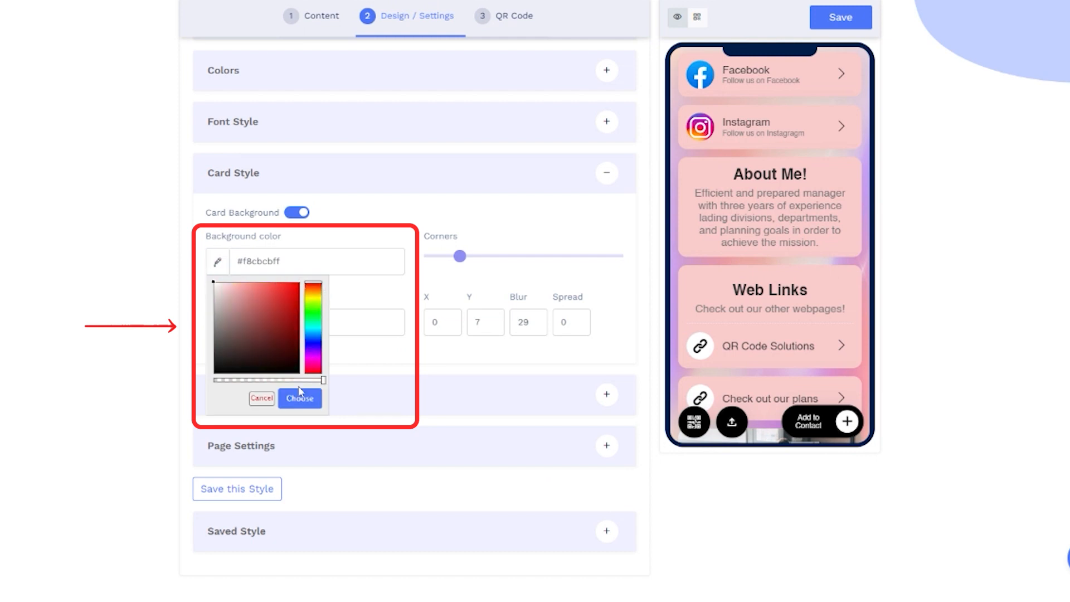
# Set the card background to white #ffffff with a darker drop shadow colour
pyautogui.click(299, 398)
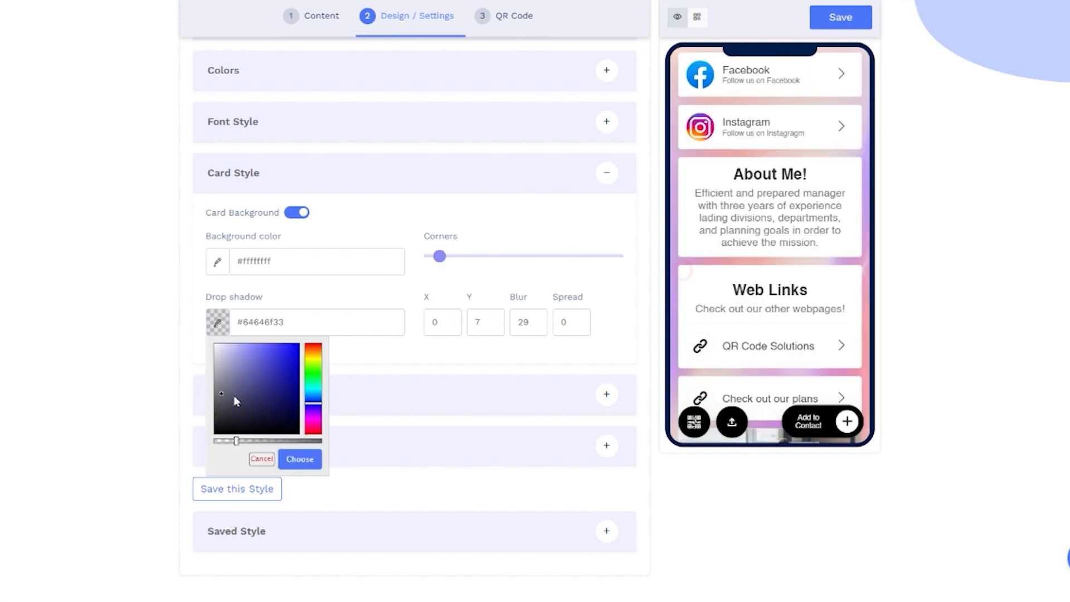
pyautogui.click(299, 458)
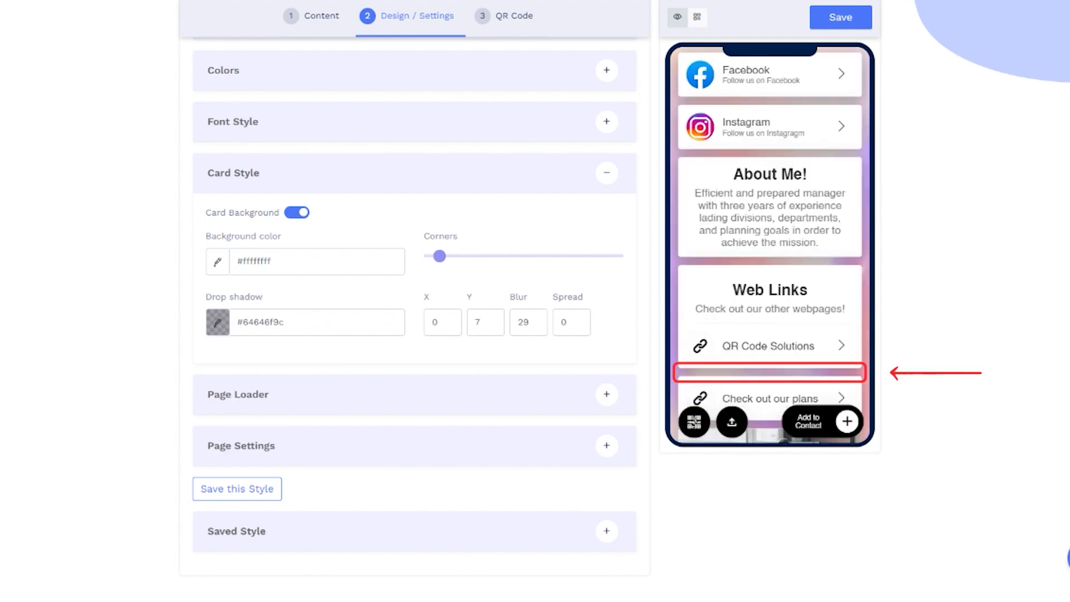
pyautogui.click(216, 321)
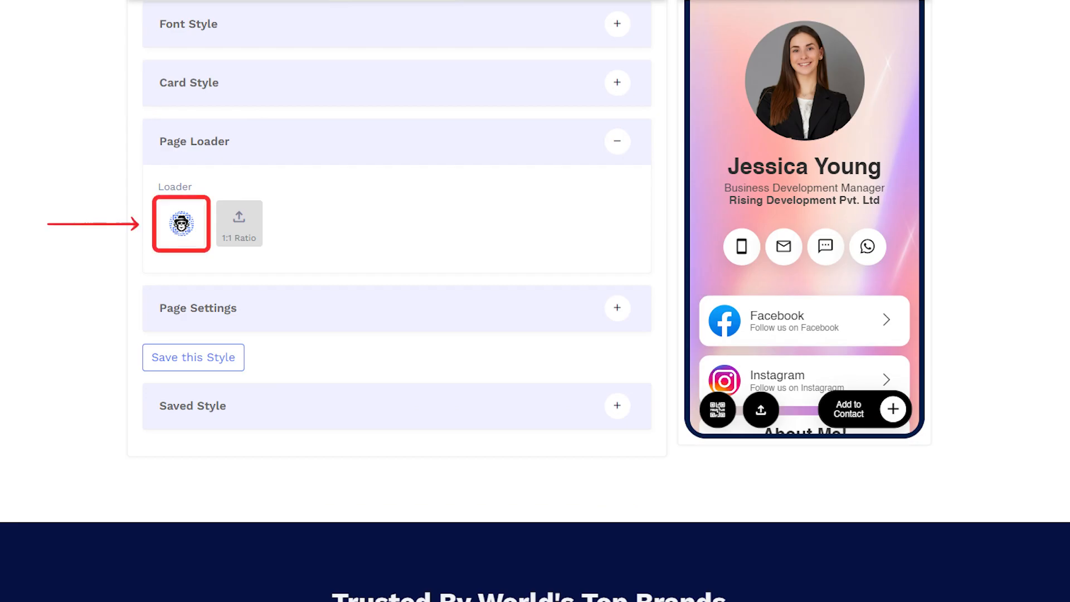
# Use brand_logo.png from the File Manager as the page loader image
pyautogui.click(238, 223)
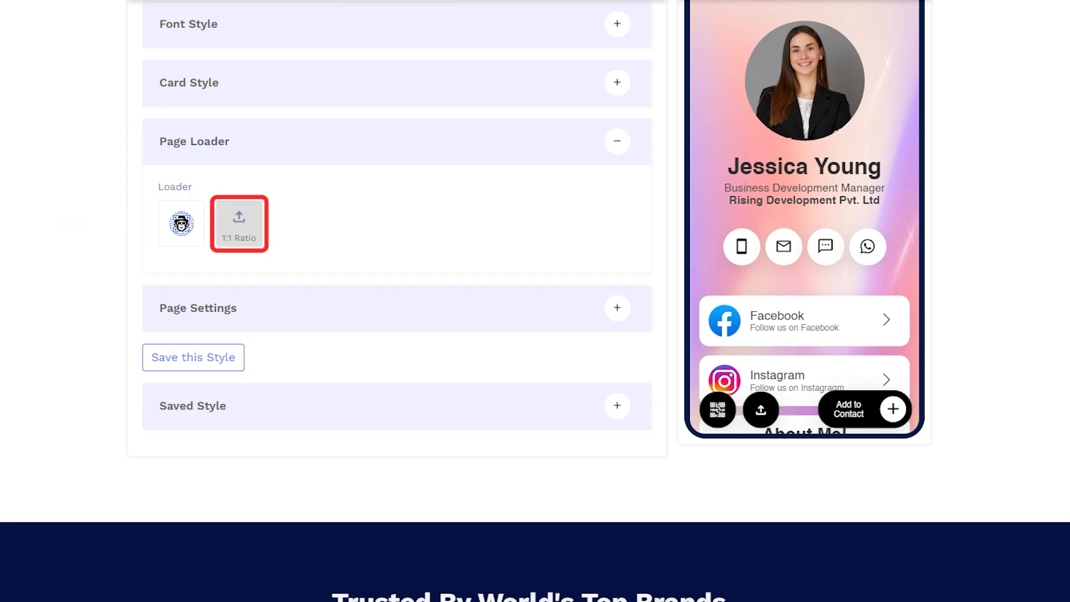
pyautogui.click(239, 222)
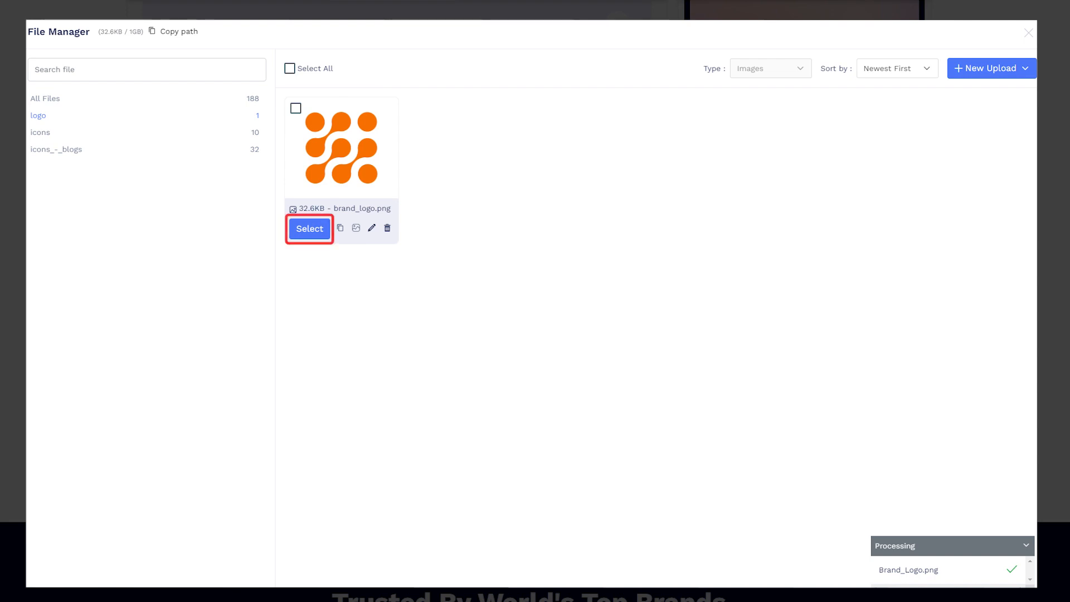
pyautogui.click(309, 229)
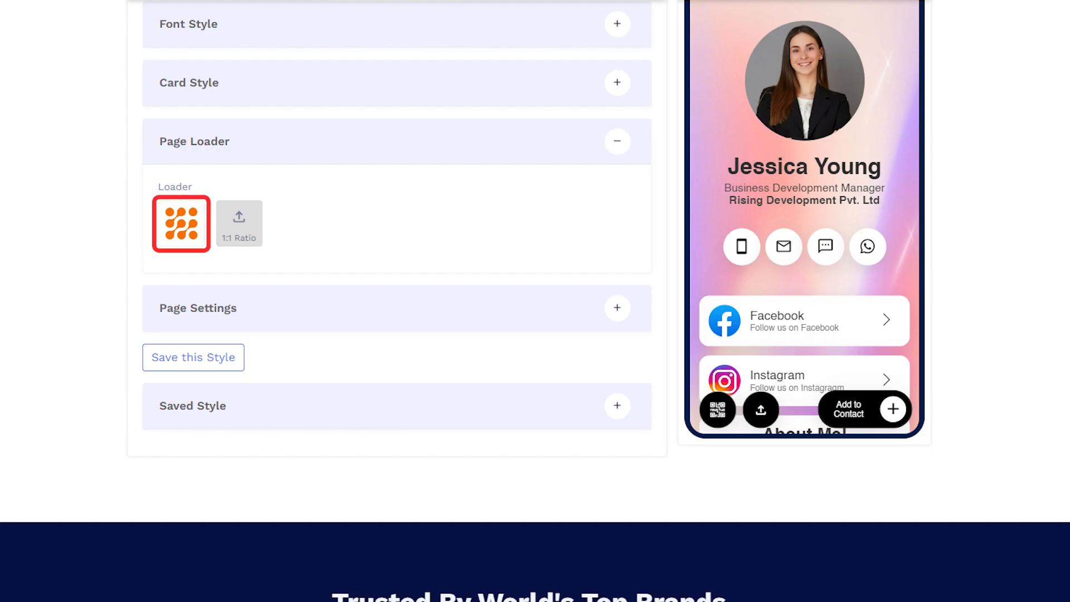
pyautogui.click(615, 307)
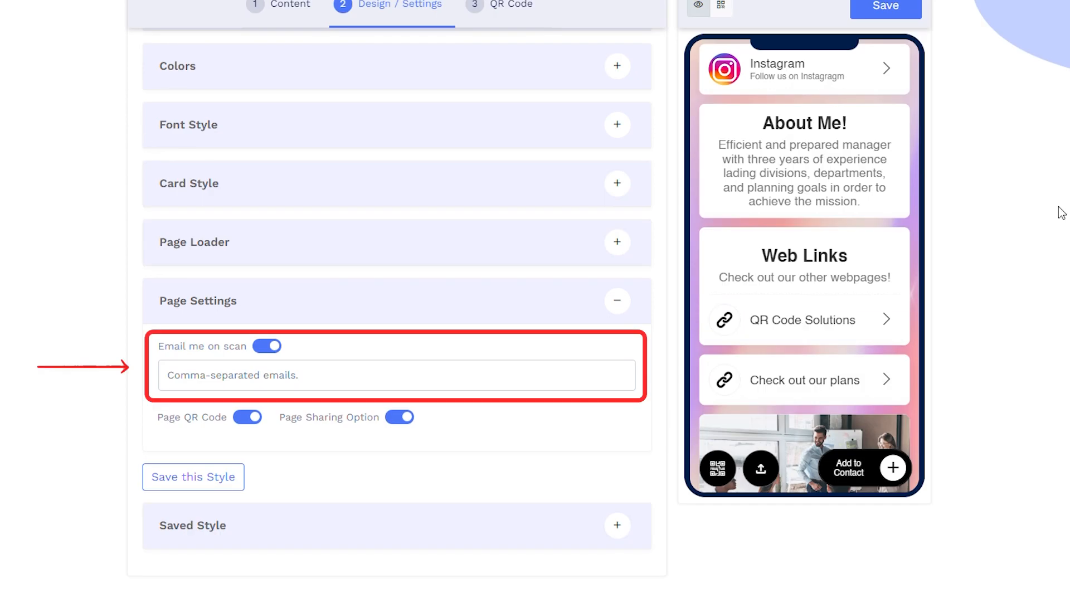
pyautogui.moveTo(219, 380)
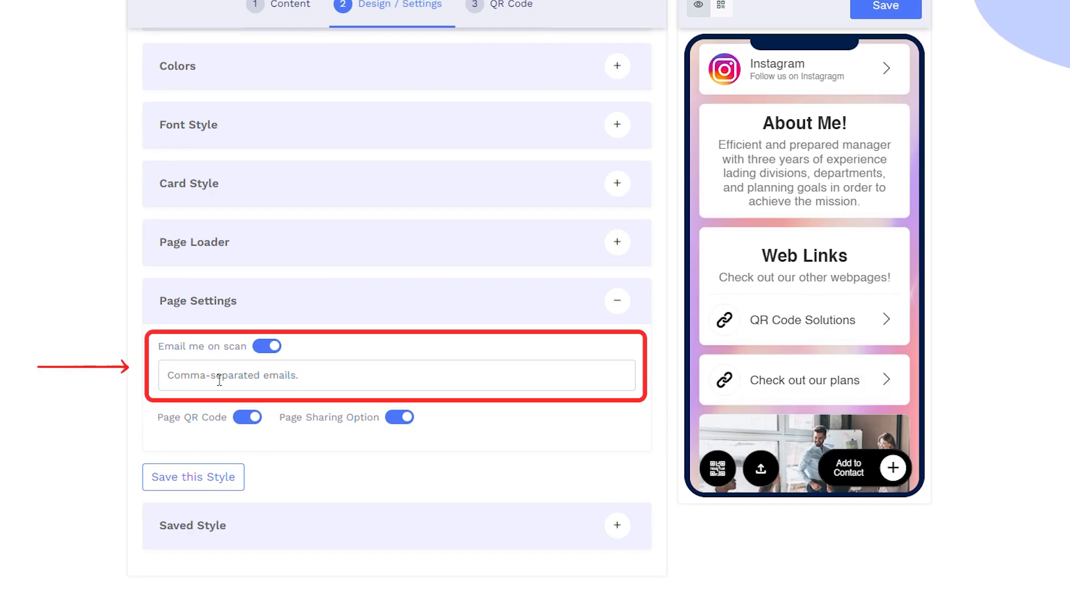
pyautogui.write('abc@gmail.com,')
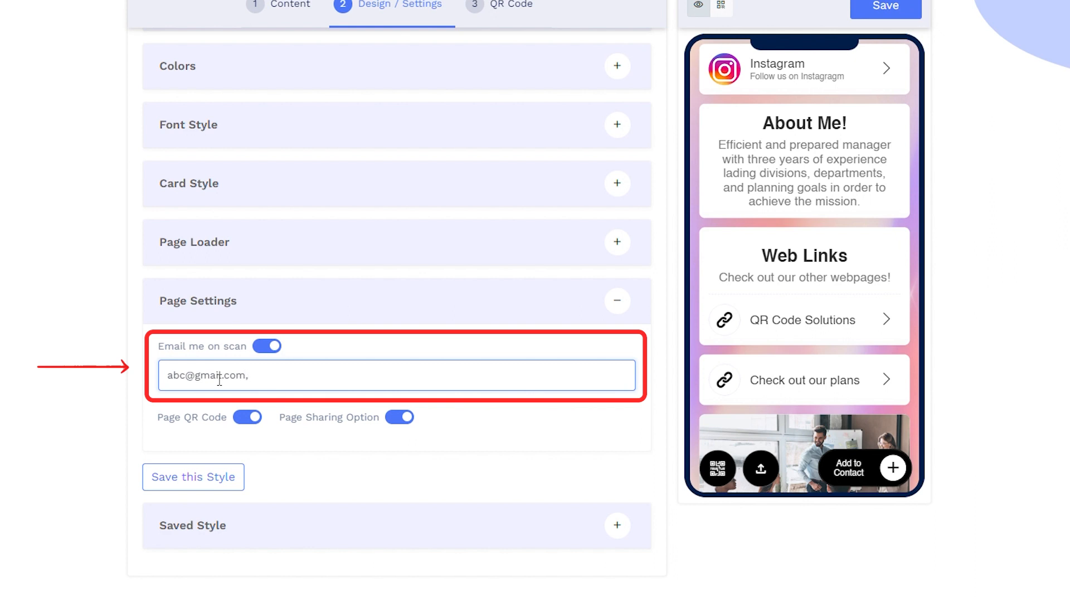
pyautogui.write('xyz@')
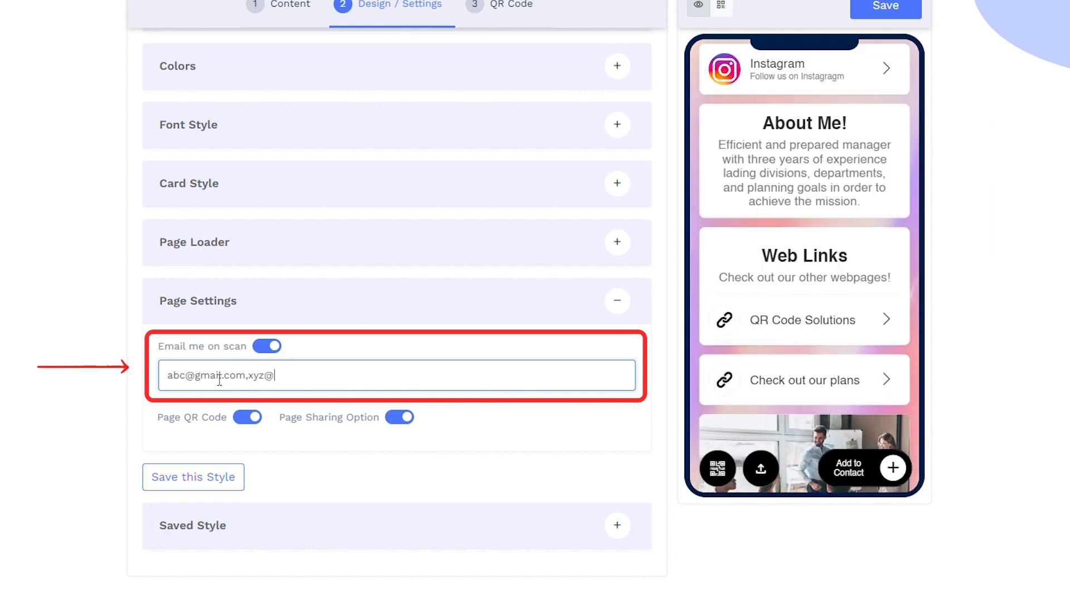
pyautogui.write('gmail.com')
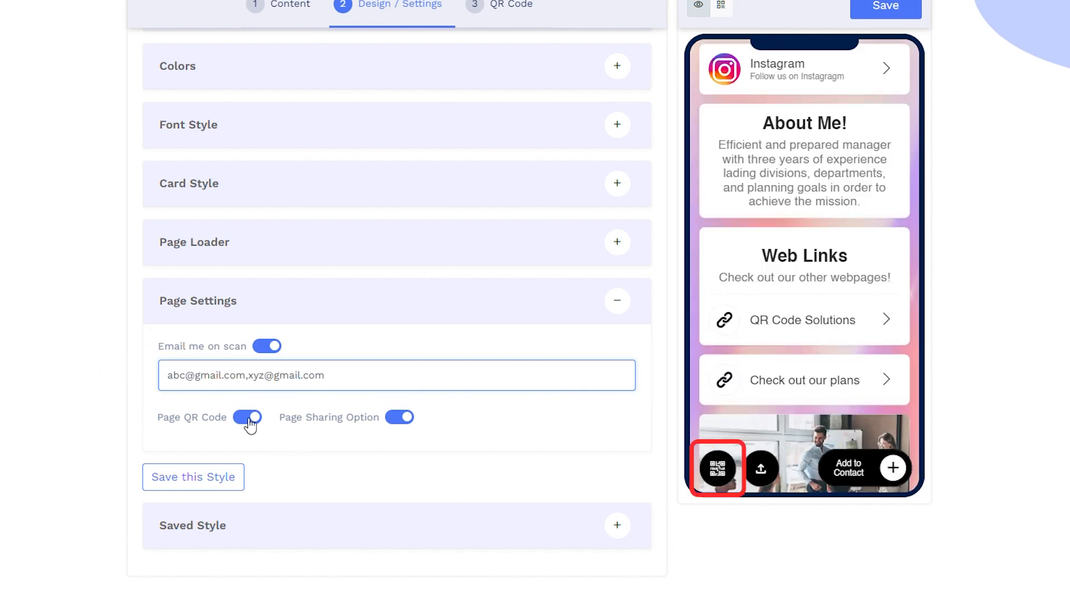
# Toggle Page QR Code and Page Sharing Option off and back on, leaving both enabled
pyautogui.click(247, 417)
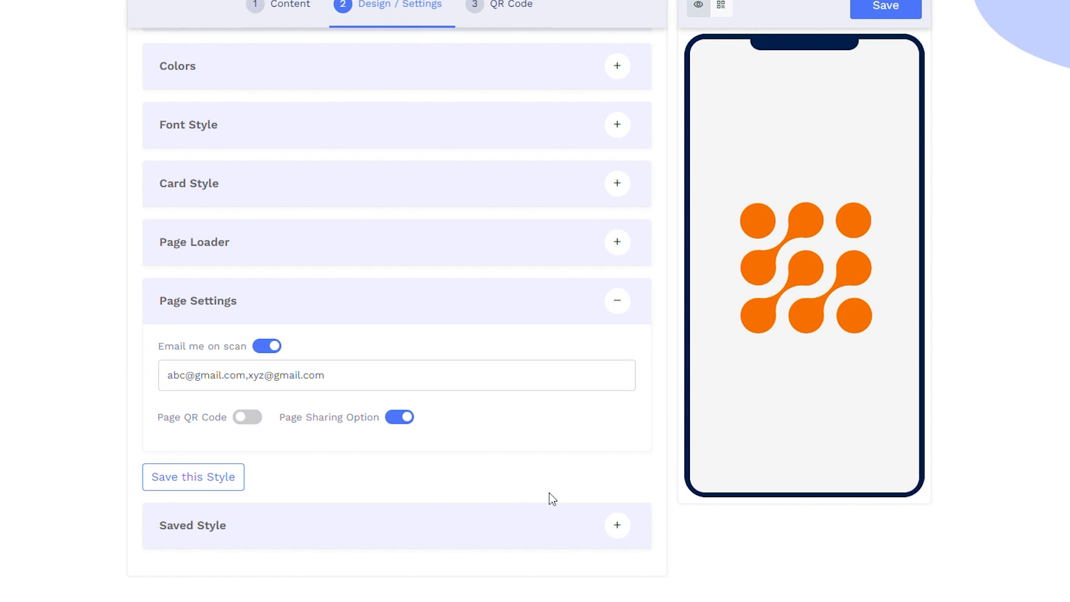
pyautogui.click(247, 417)
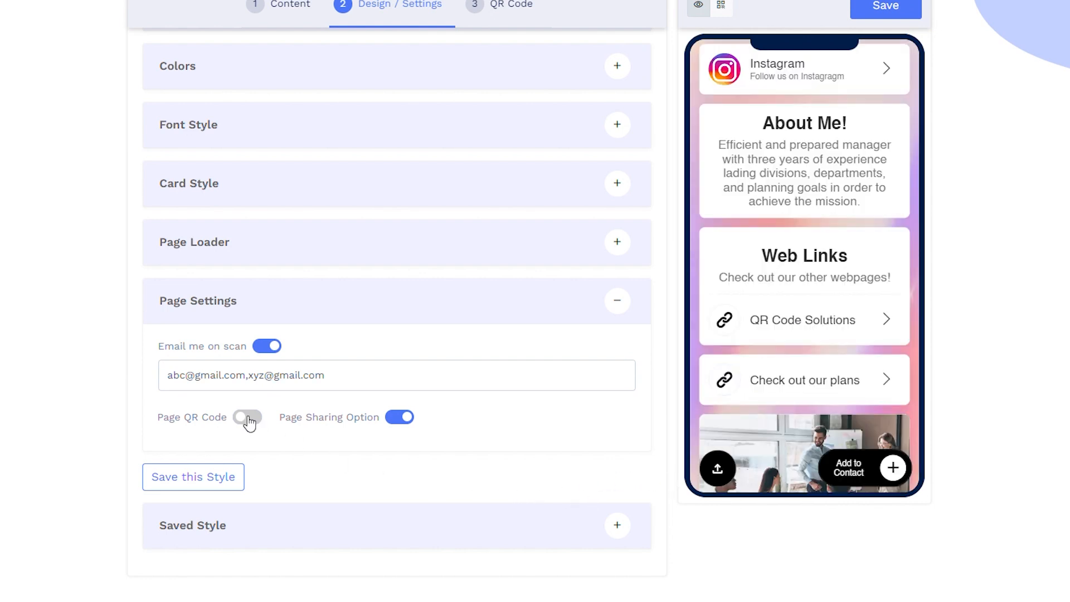
pyautogui.click(248, 416)
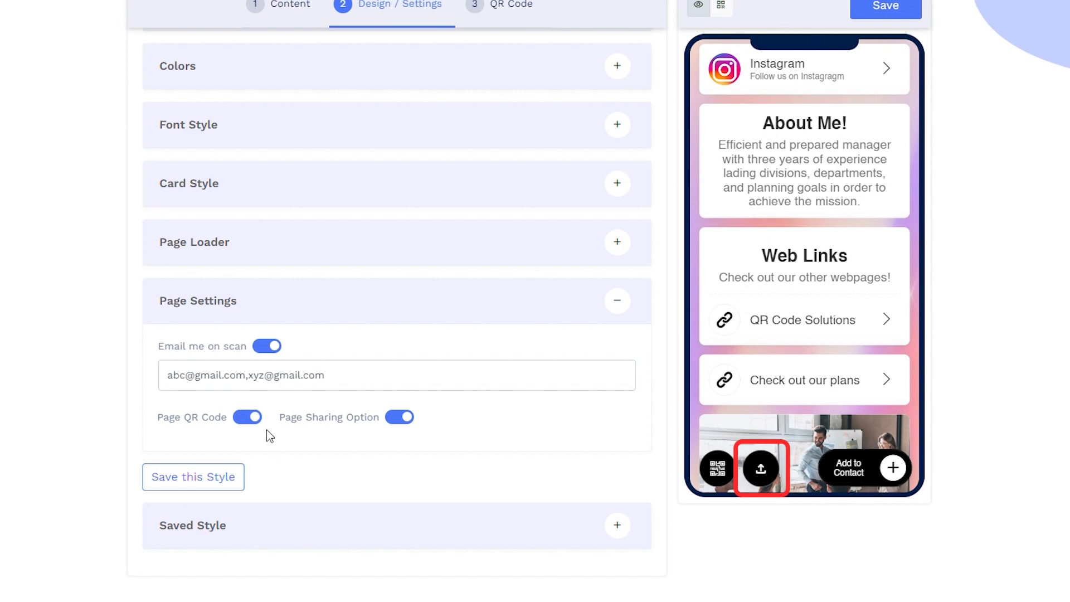
pyautogui.click(399, 417)
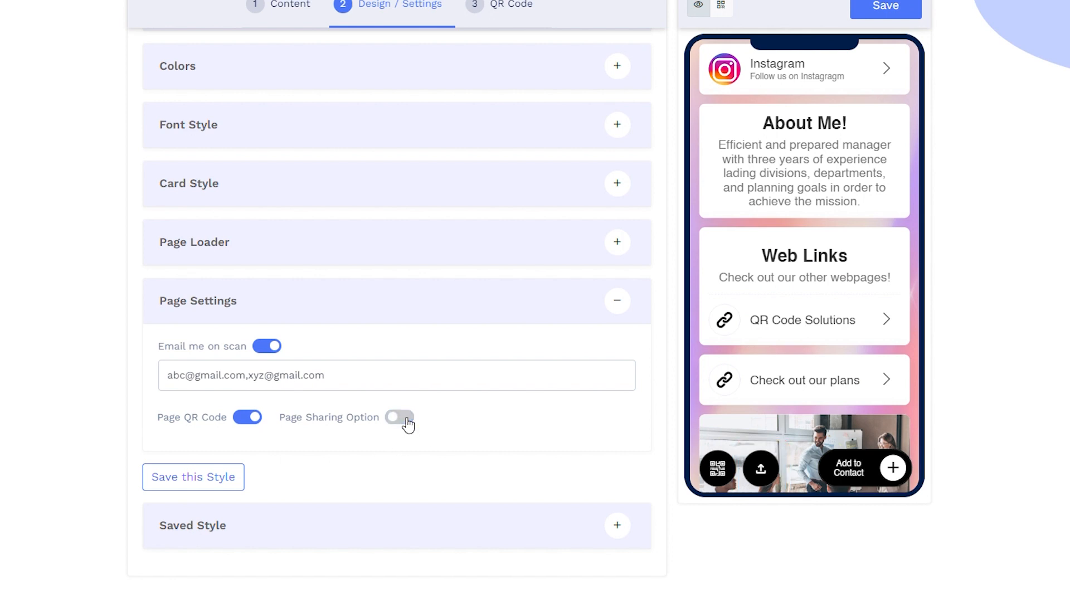
pyautogui.click(398, 417)
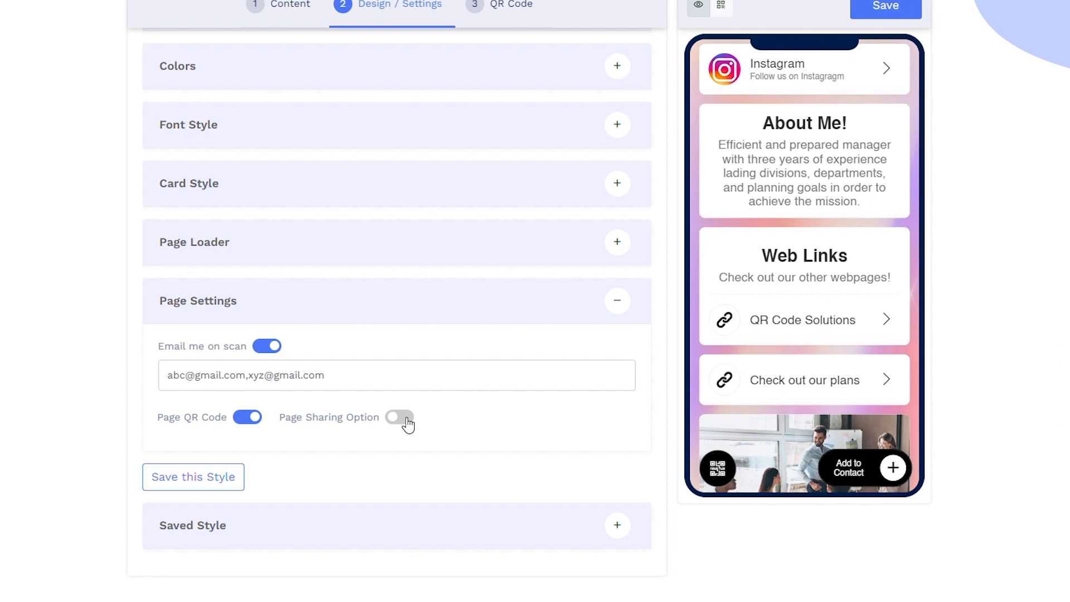
pyautogui.click(400, 417)
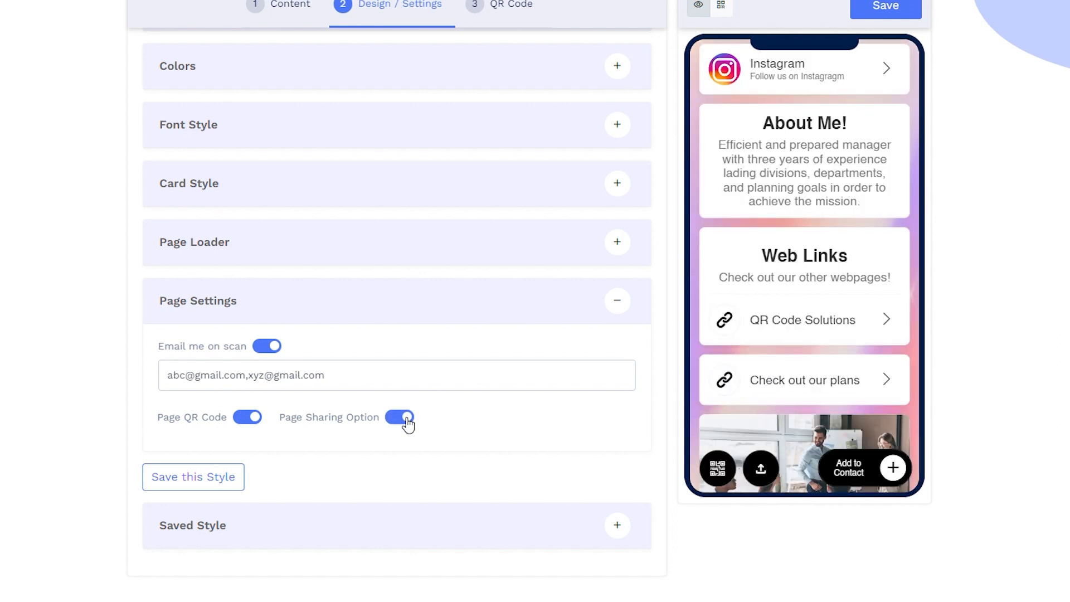
pyautogui.click(760, 467)
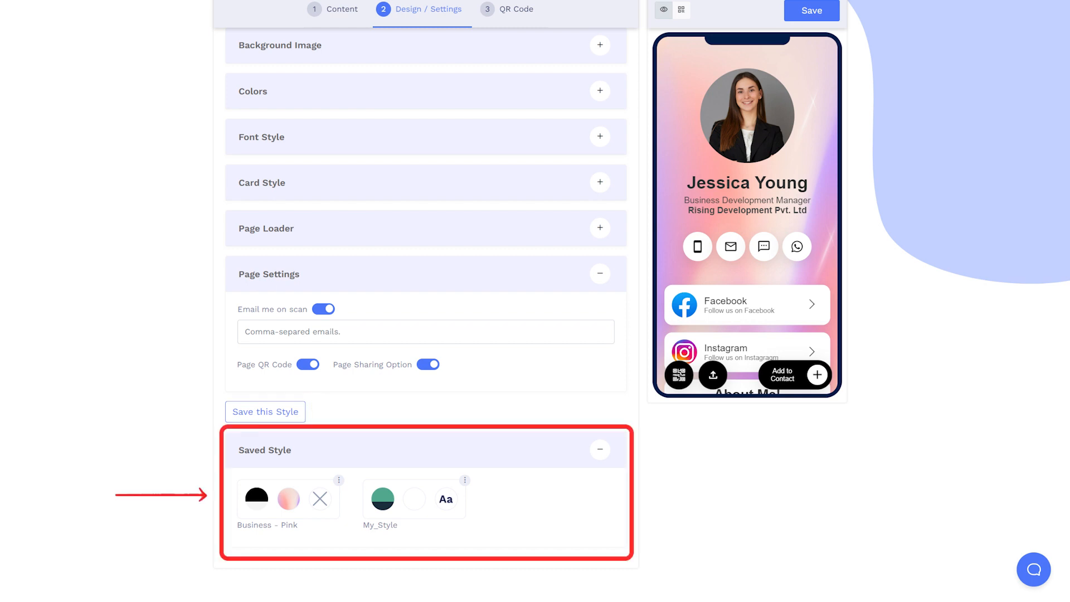
# View the saved styles Business - Pink and My_Style
pyautogui.click(515, 9)
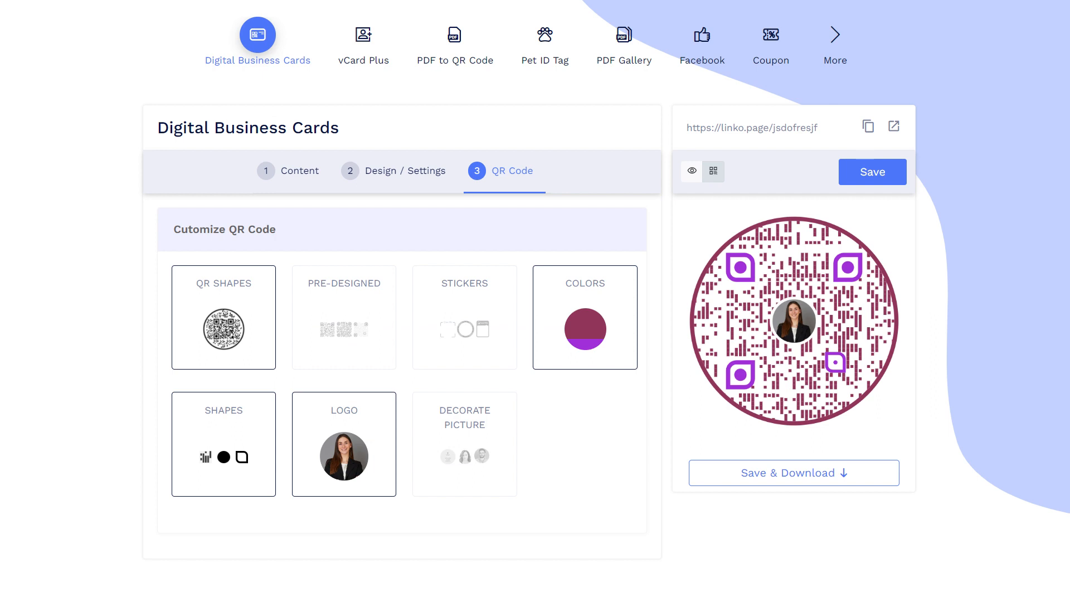
# Browse QR shapes, stickers, colours and logos, add a 3D effect, and start Save & Download
pyautogui.click(223, 316)
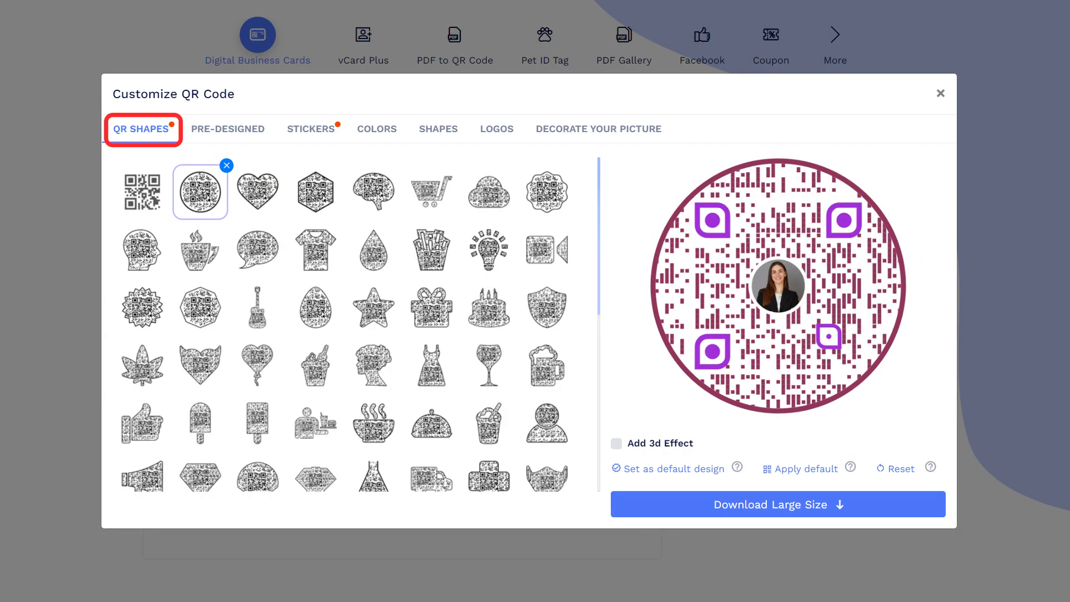
pyautogui.click(310, 129)
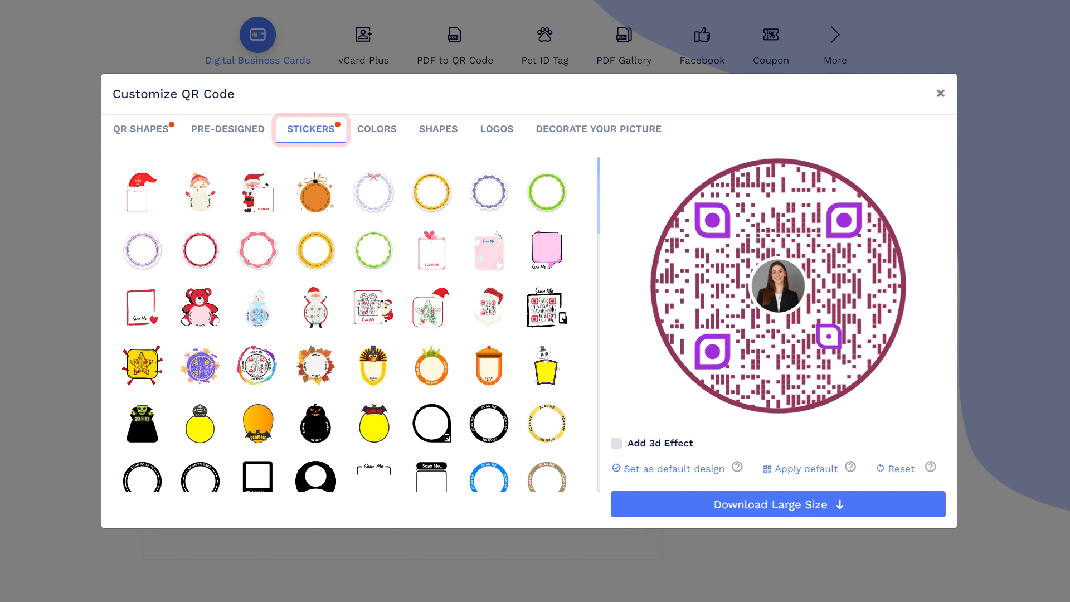
pyautogui.click(378, 128)
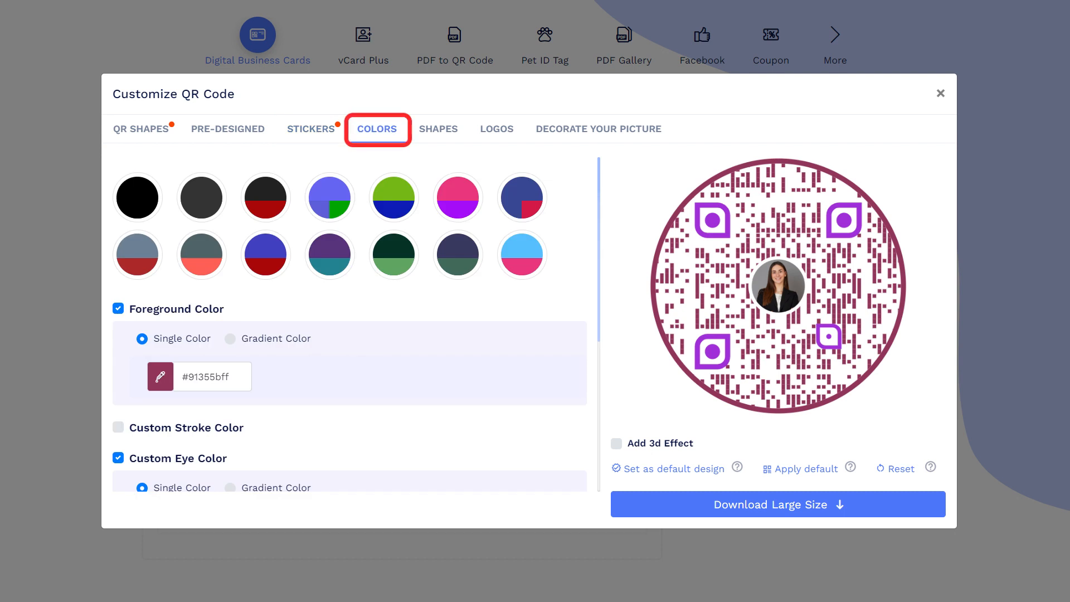
pyautogui.click(437, 129)
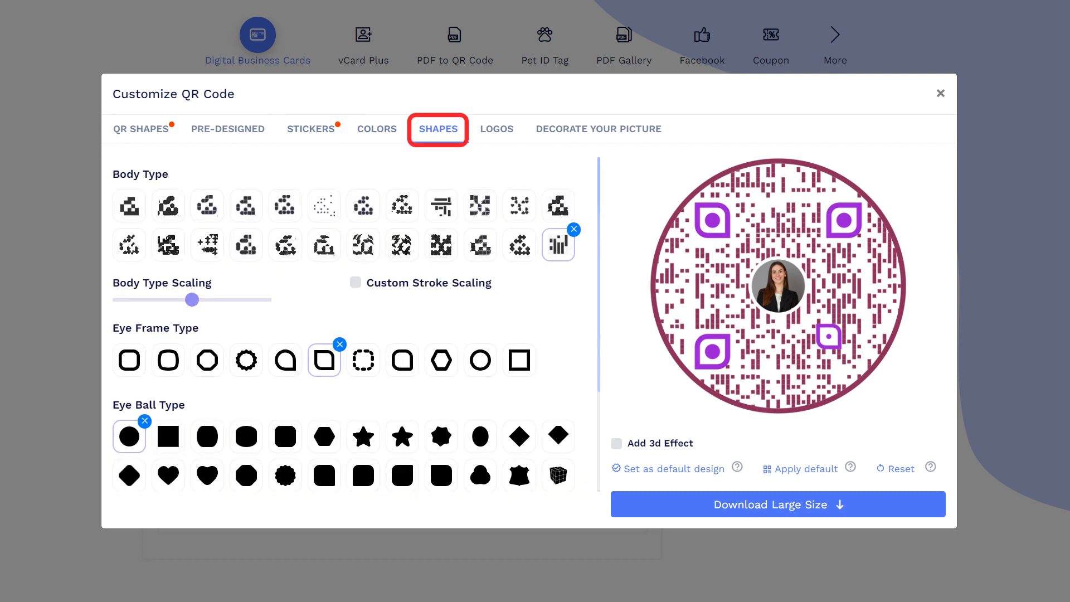
pyautogui.click(496, 129)
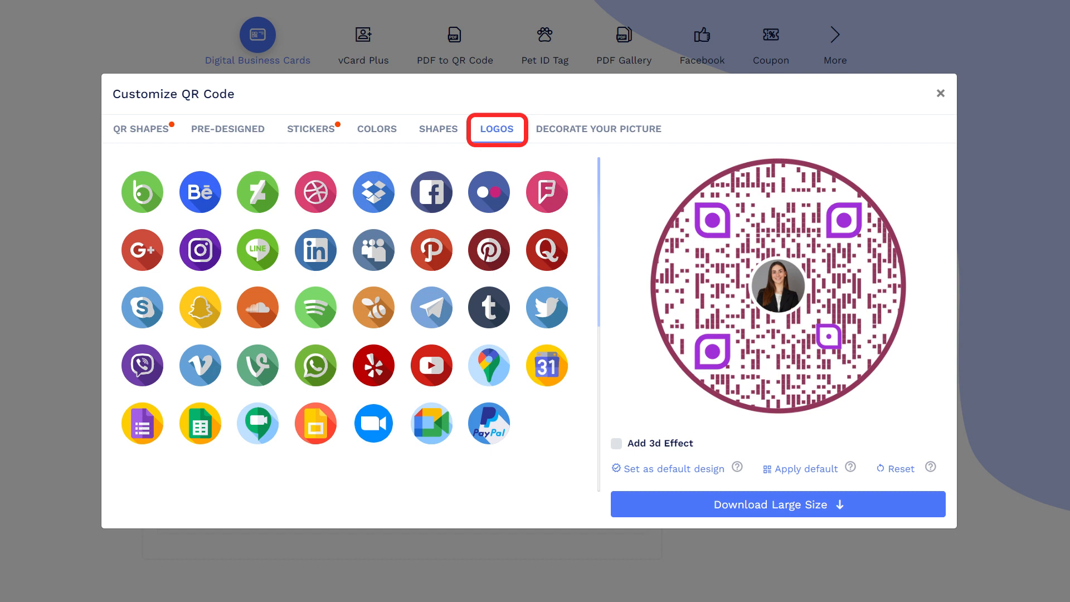
pyautogui.click(615, 443)
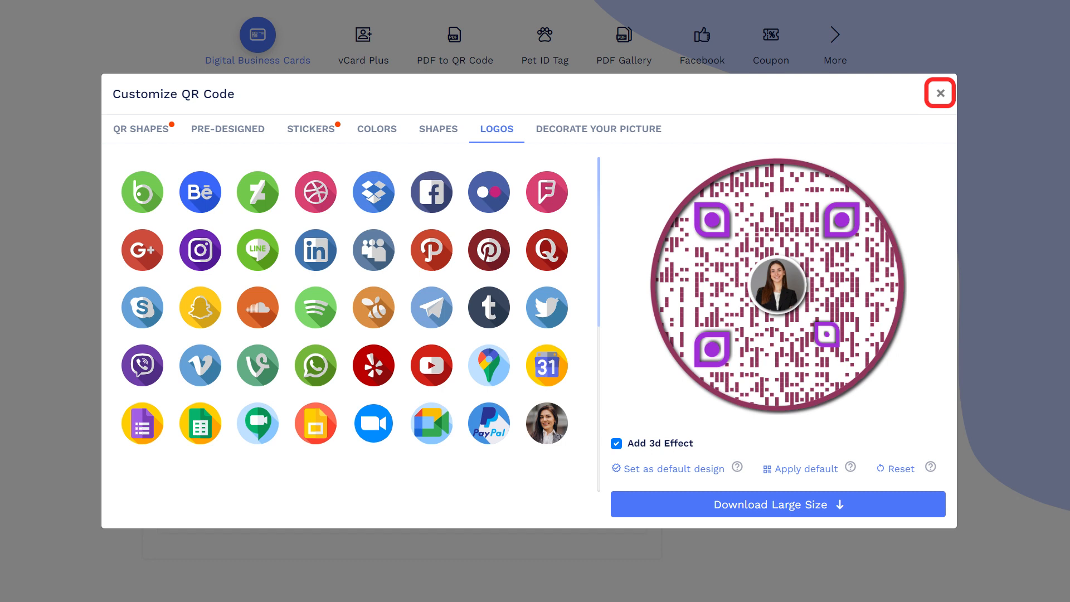
pyautogui.click(938, 93)
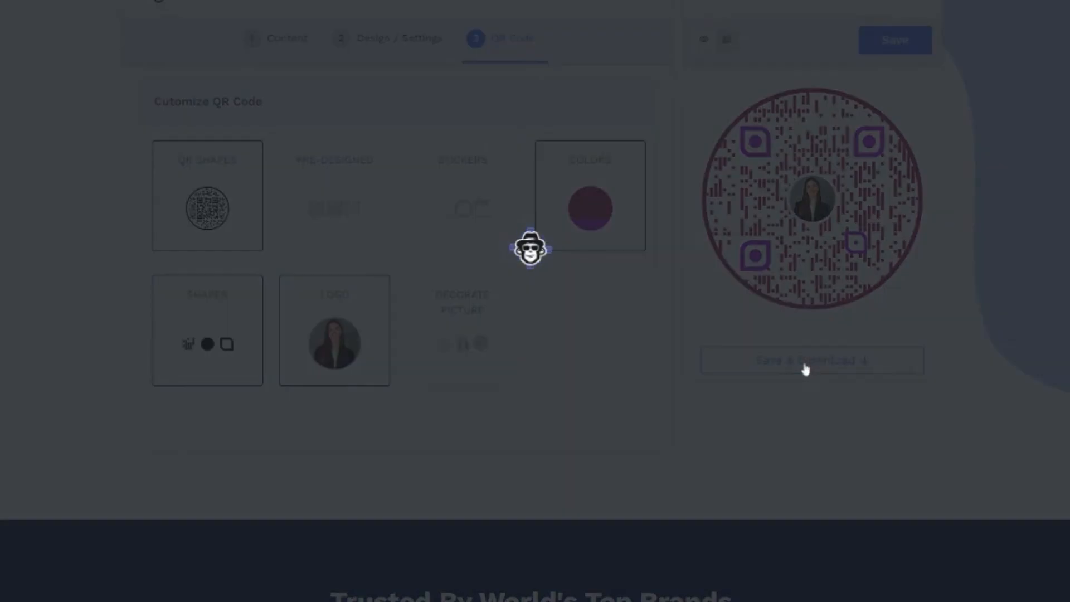
pyautogui.click(810, 360)
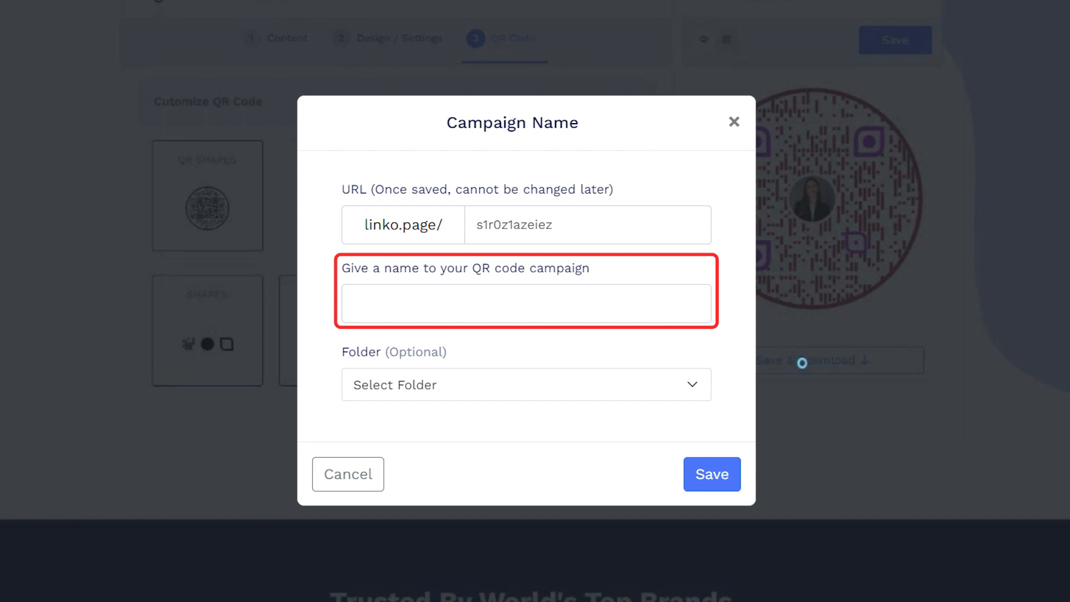